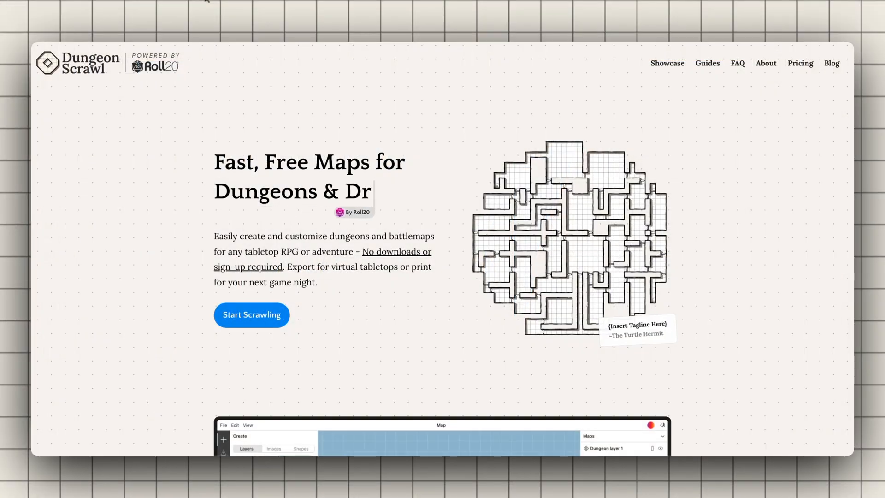
Start scrawling from the homepage and sketch a rectangular room on the blank map
click(250, 315)
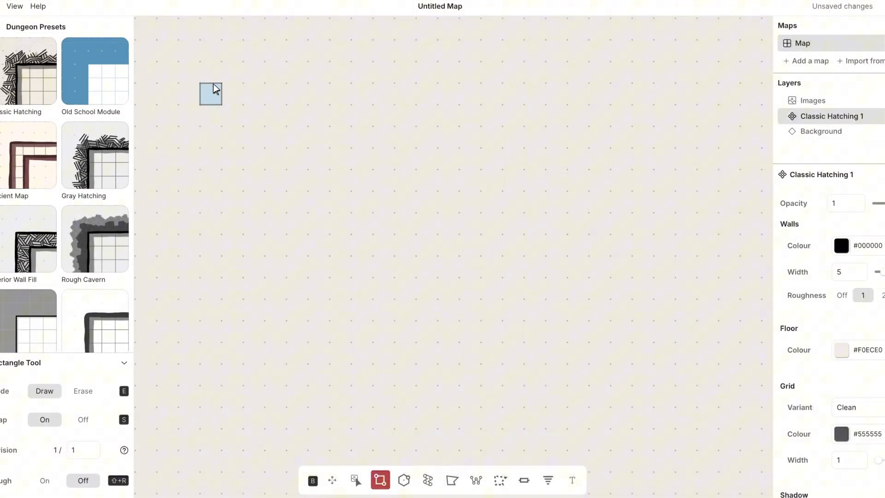
drag(211, 93, 598, 164)
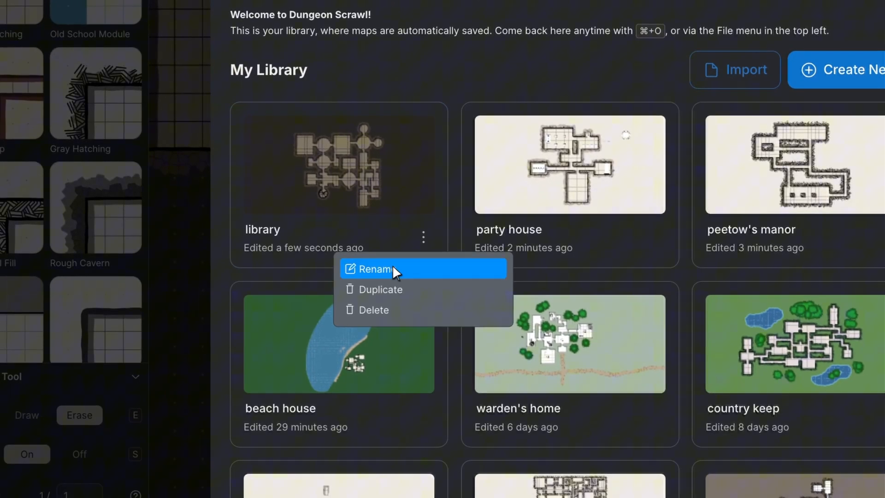
Rename the 'library' map to 'underground library', duplicate it, and open the copy
click(375, 268)
text(underground )
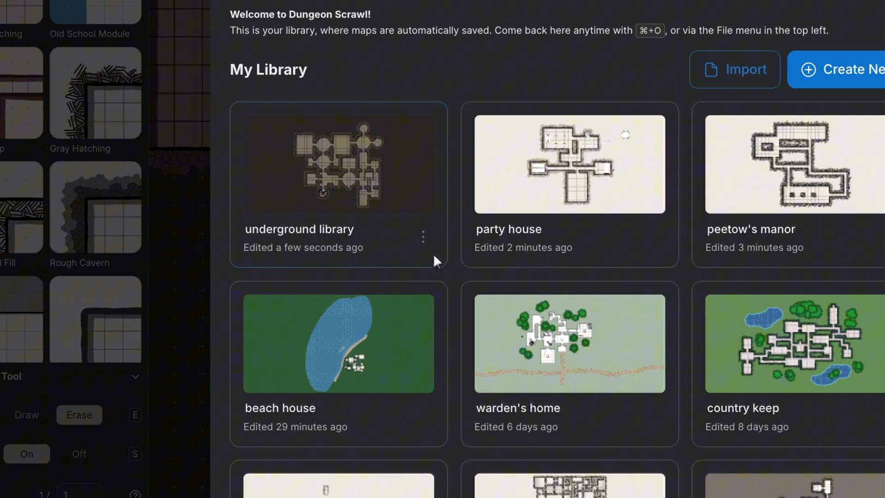
click(424, 237)
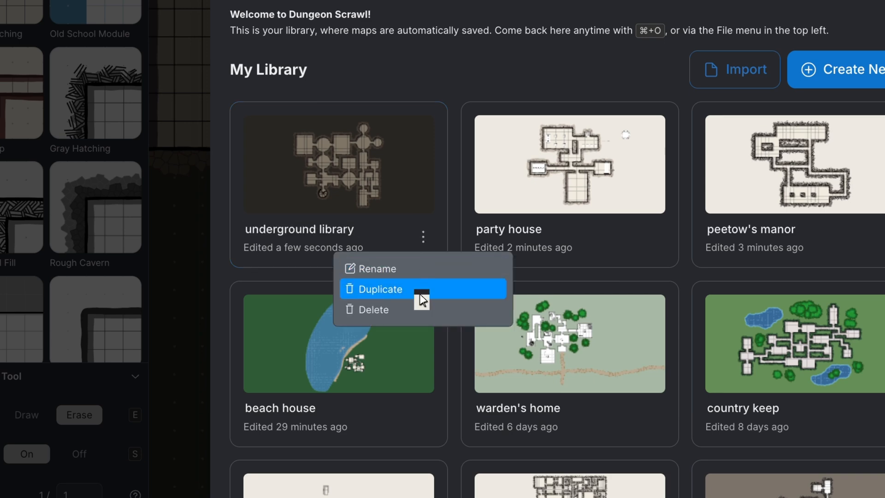
click(379, 288)
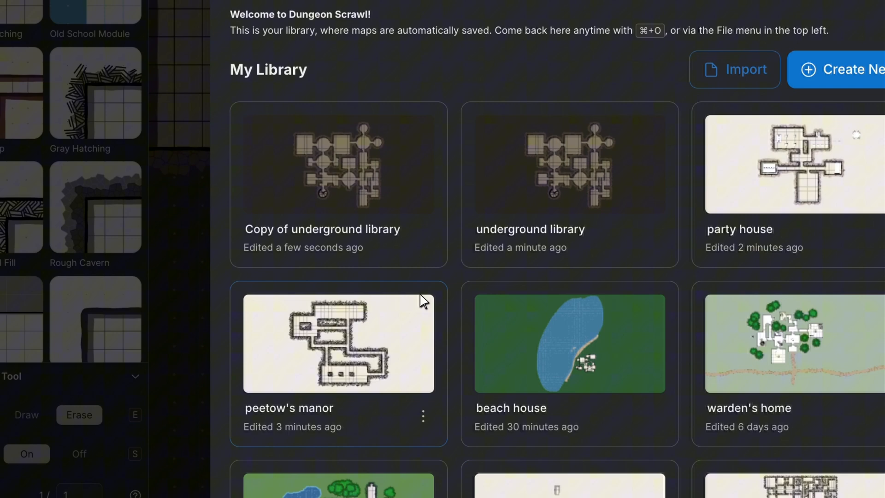
double_click(338, 343)
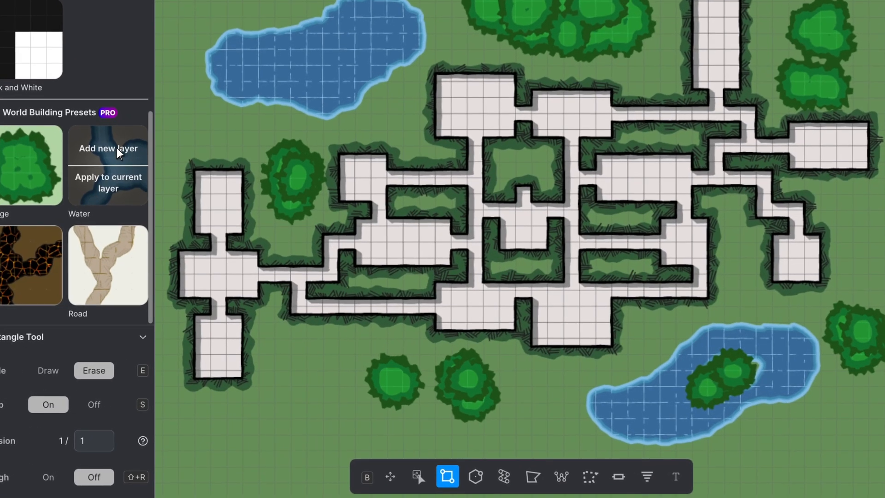
Add the Water world-building preset as a new layer on the outdoor map
click(533, 476)
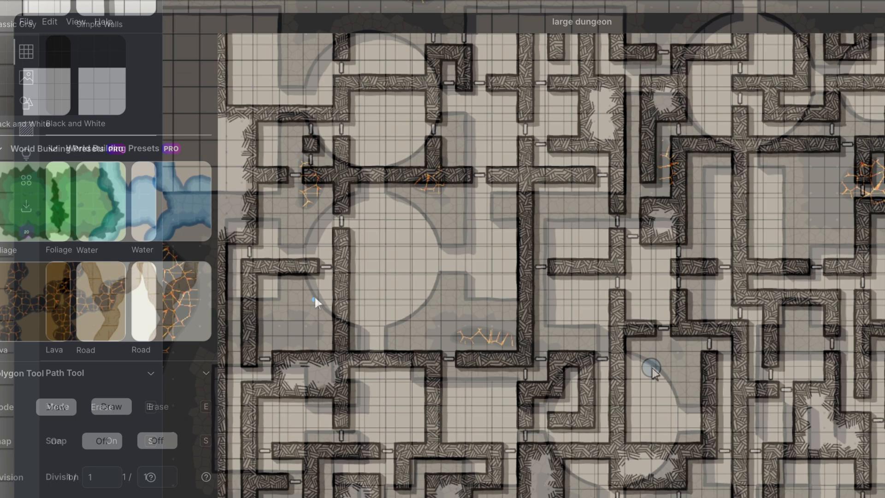
click(25, 130)
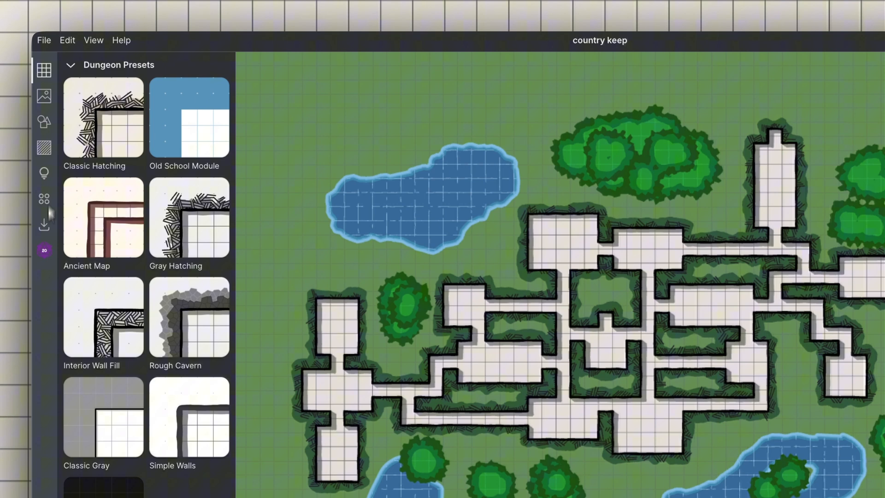
Export 'country keep' as a high-res PNG at 70 px per cell (3640×2520)
click(44, 225)
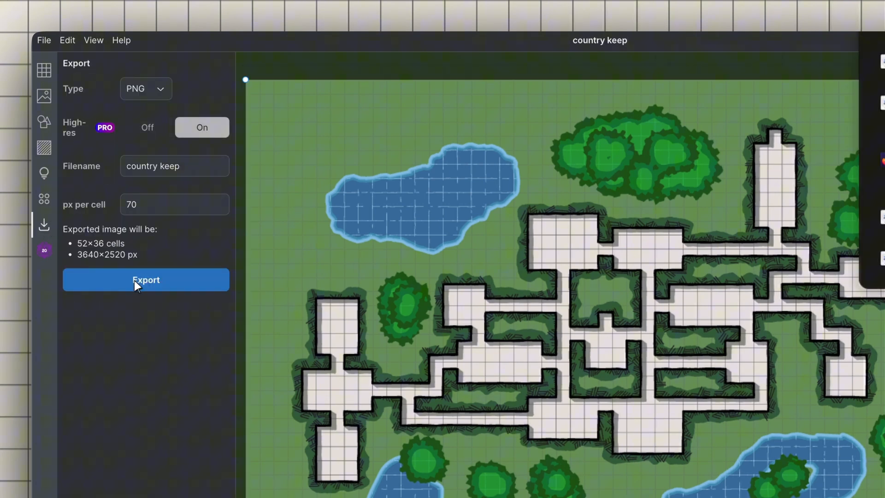
click(145, 88)
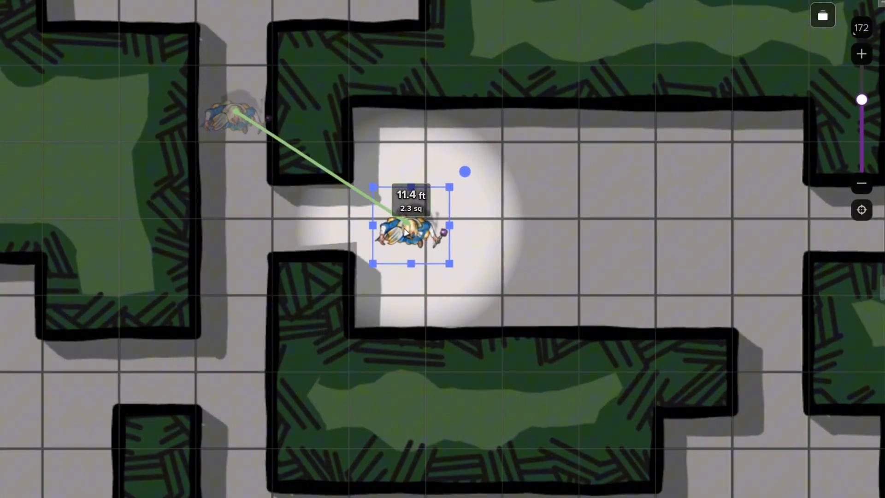
Move the character token 11.4 ft into the lit room, then place a round room shape
drag(412, 232, 474, 181)
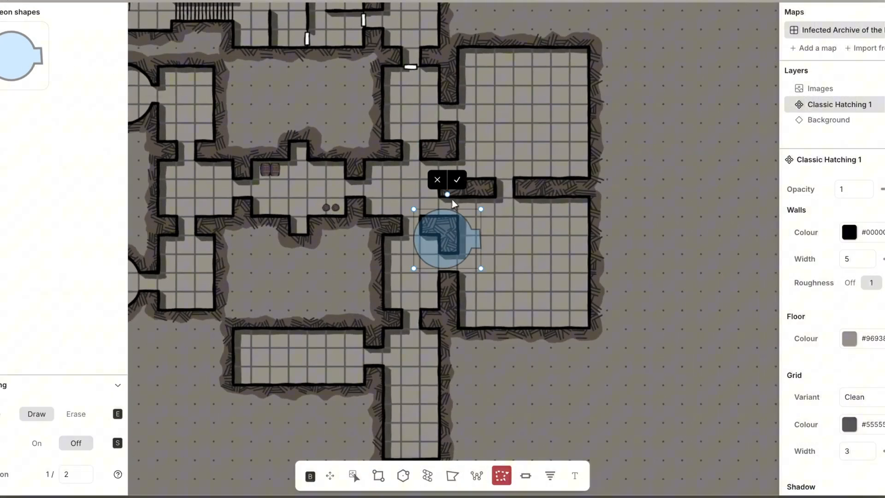
drag(446, 240, 618, 251)
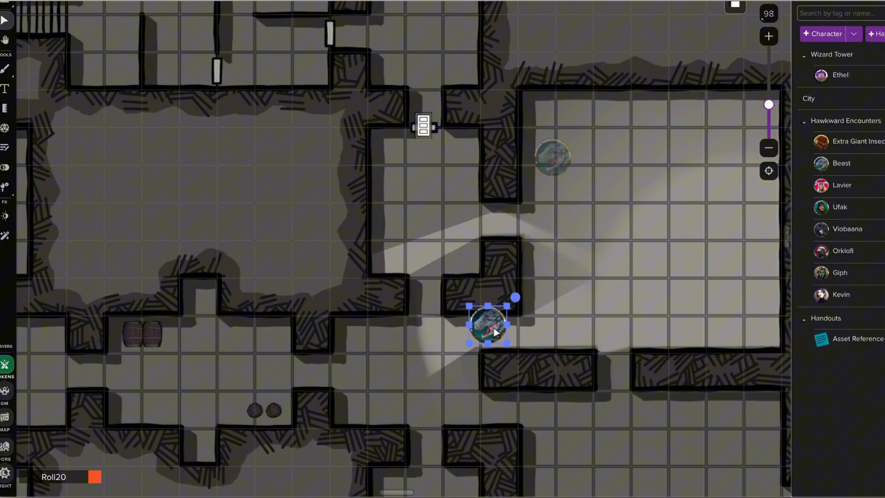
Drag the creature token into the southern corridor so its light reveals the passage
drag(489, 325, 389, 359)
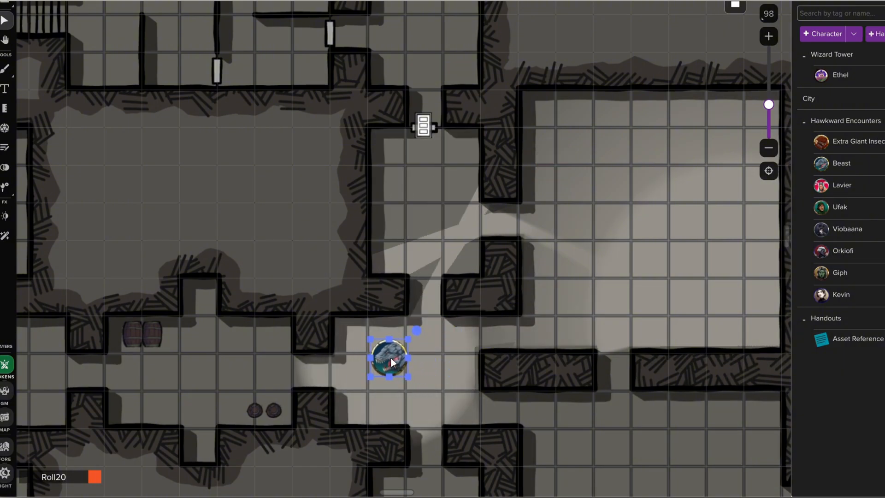